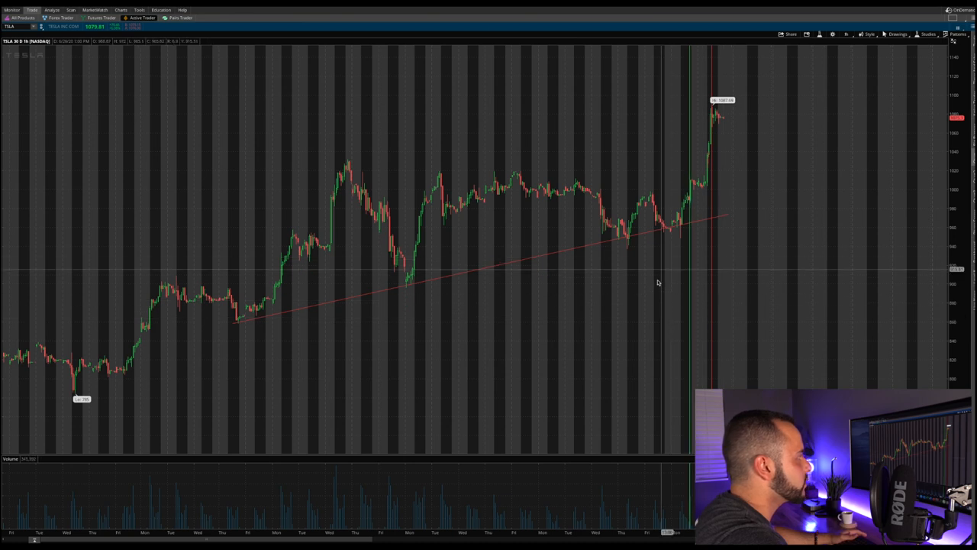
pyautogui.moveTo(278, 313)
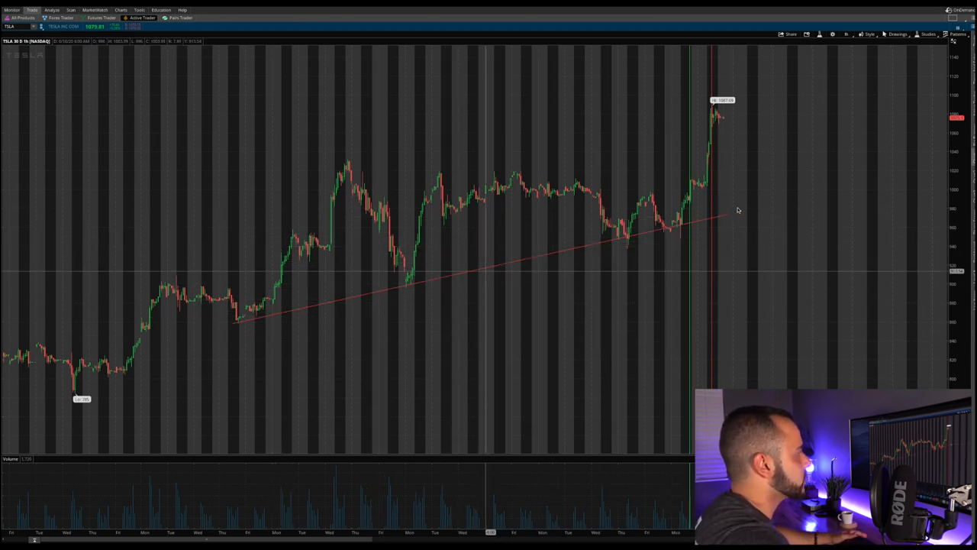
pyautogui.moveTo(675, 224)
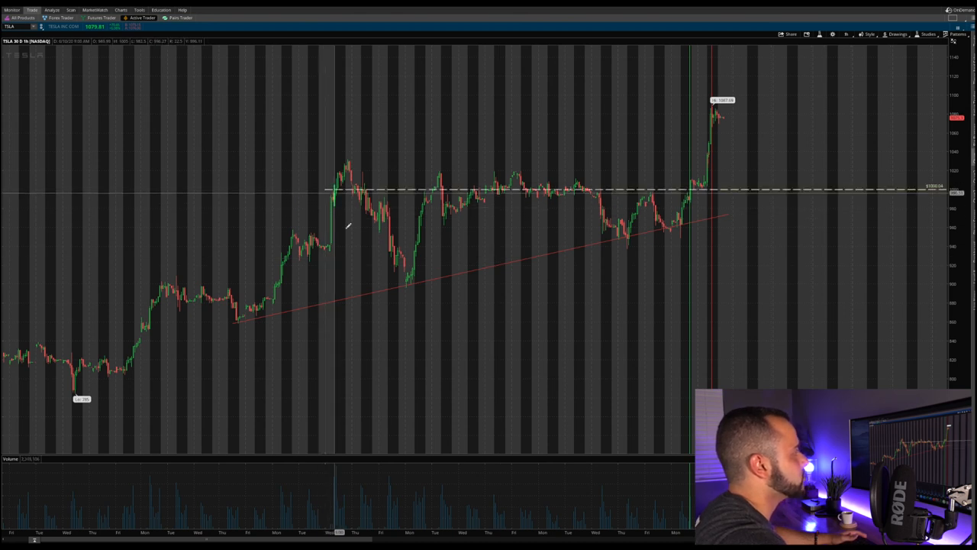
pyautogui.moveTo(691, 195)
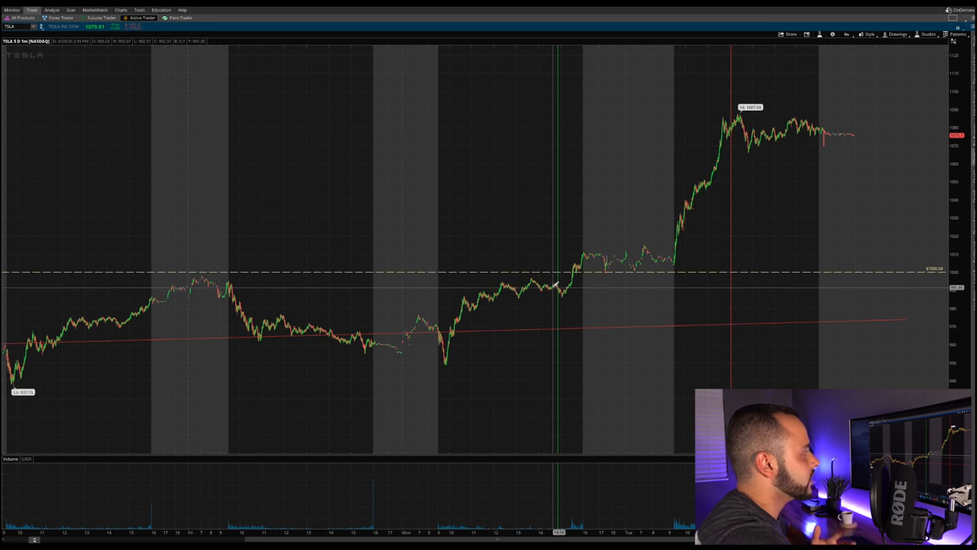
pyautogui.moveTo(558, 288)
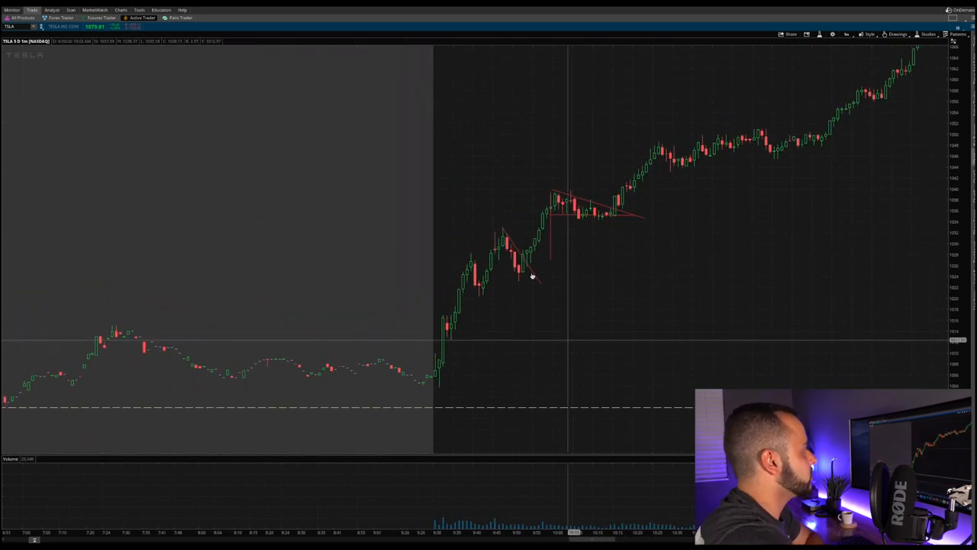
pyautogui.moveTo(531, 275)
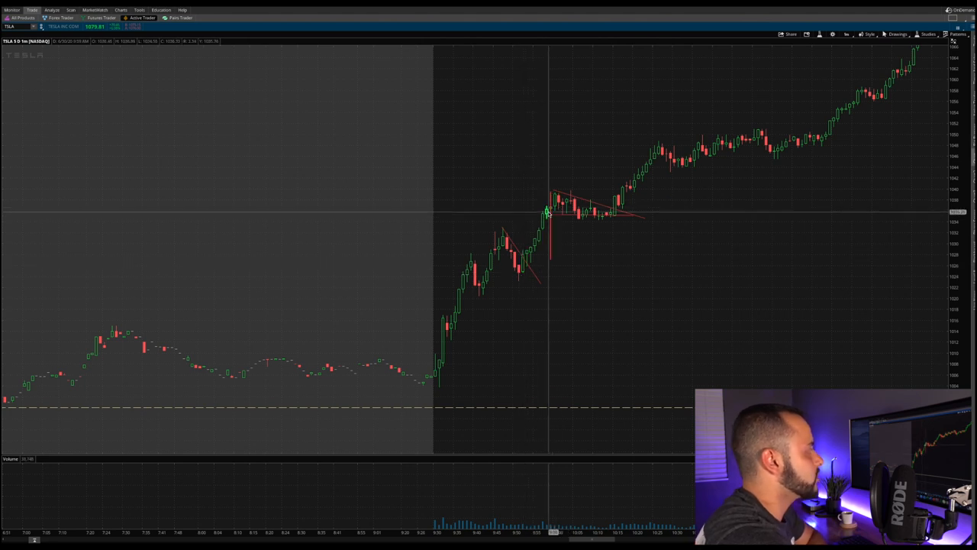
pyautogui.moveTo(541, 195)
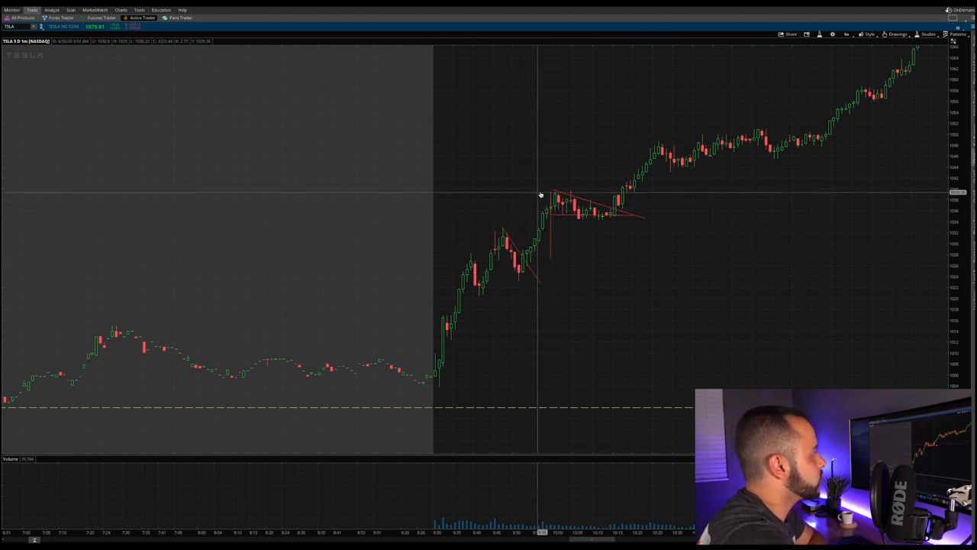
pyautogui.moveTo(594, 211)
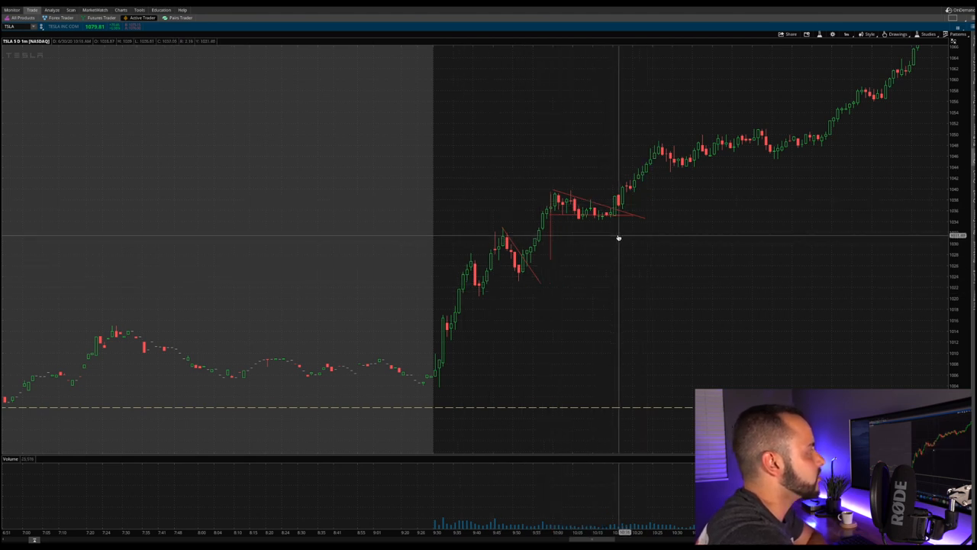
pyautogui.moveTo(661, 246)
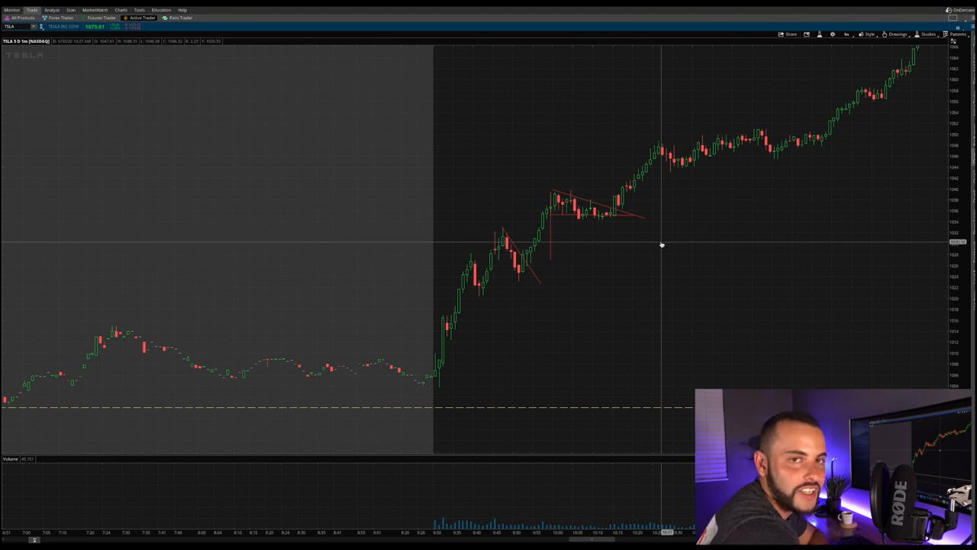
pyautogui.moveTo(649, 212)
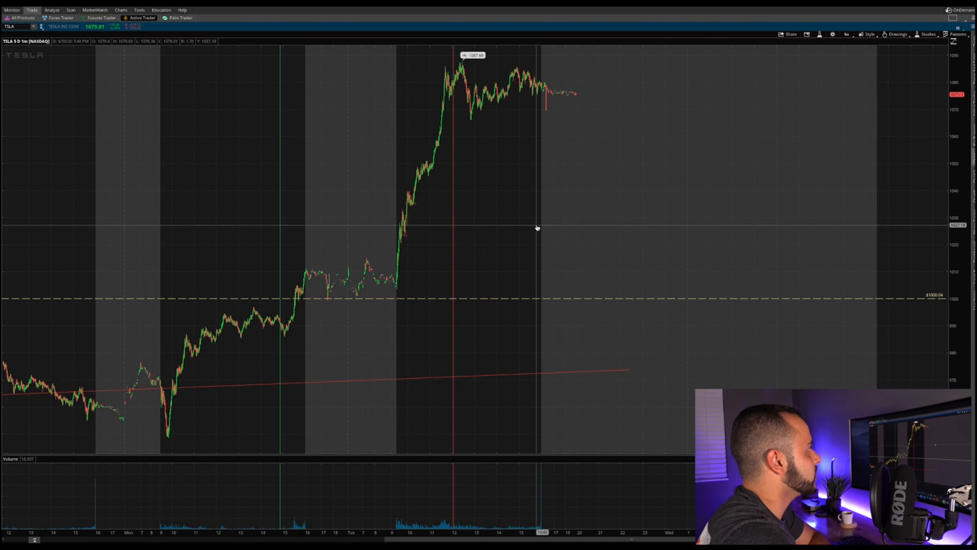
pyautogui.moveTo(450, 94)
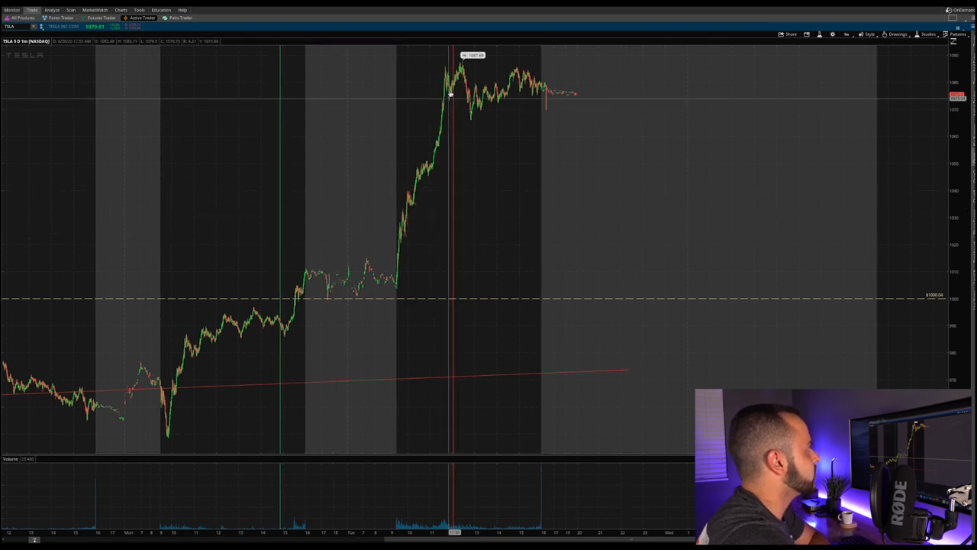
pyautogui.moveTo(435, 139)
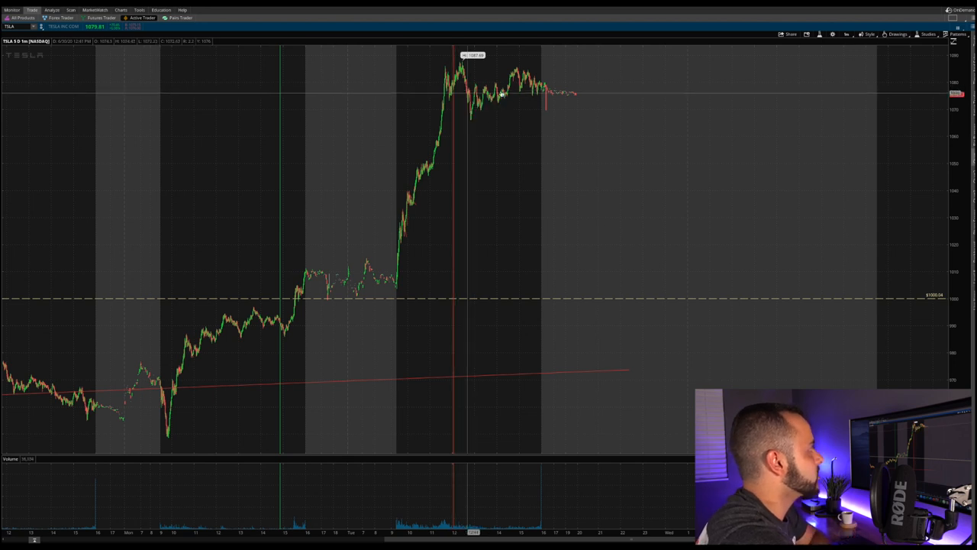
pyautogui.moveTo(577, 93)
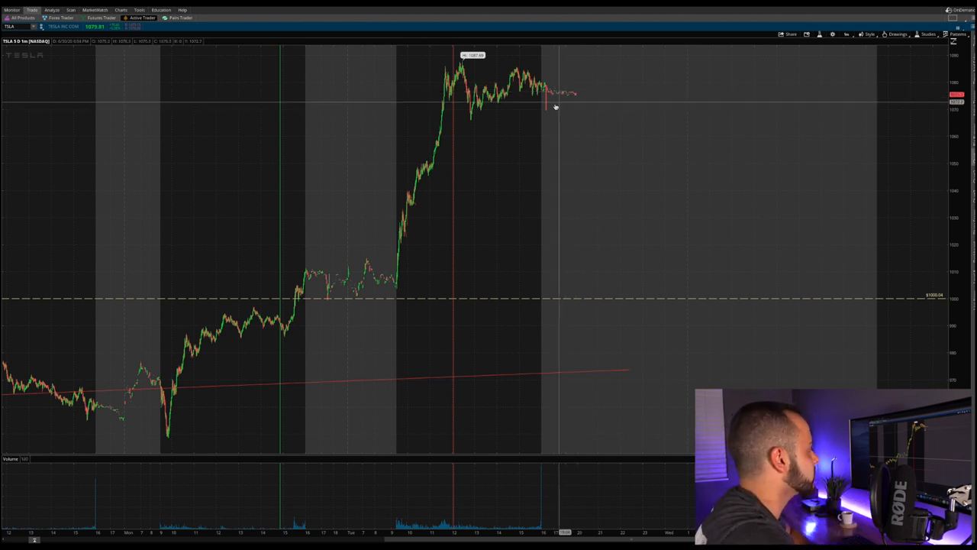
pyautogui.moveTo(499, 199)
pyautogui.write('WKHS')
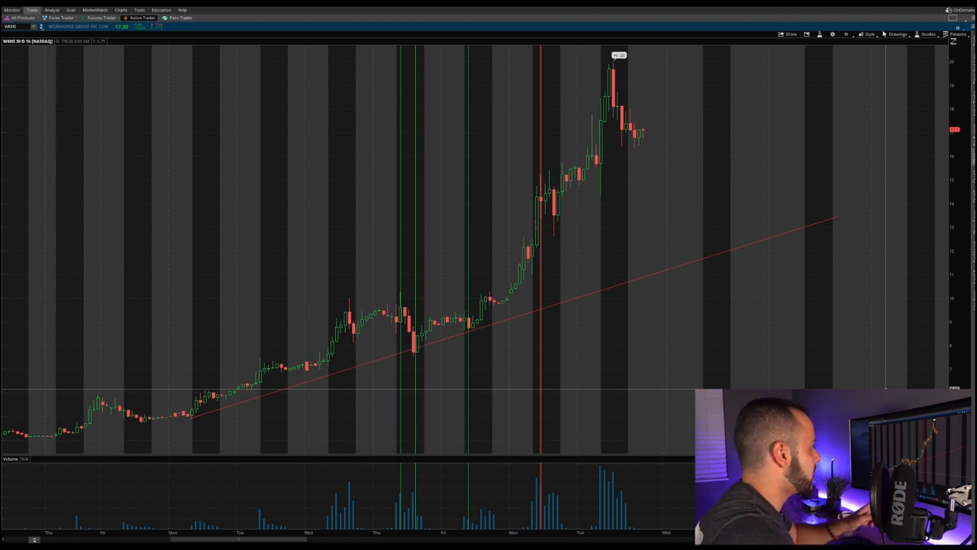
pyautogui.moveTo(634, 296)
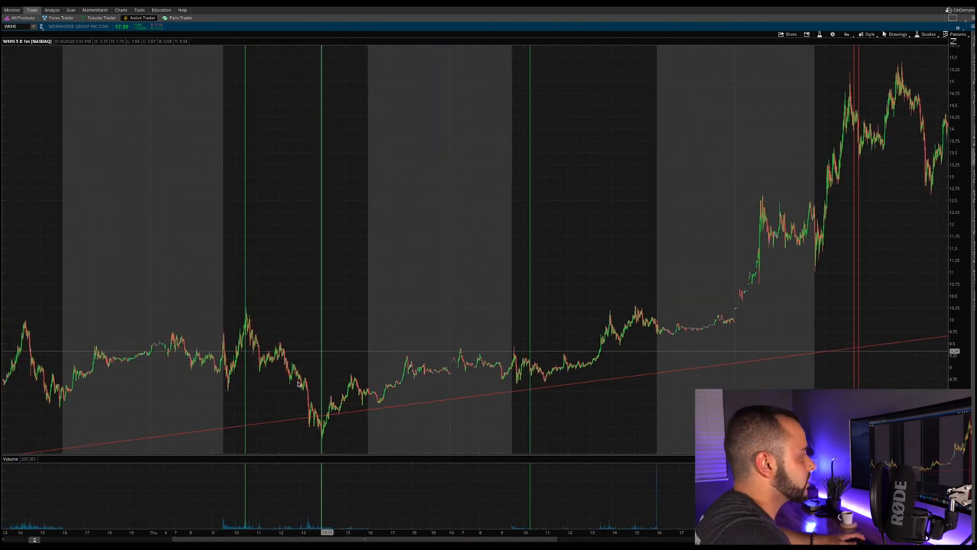
pyautogui.moveTo(538, 361)
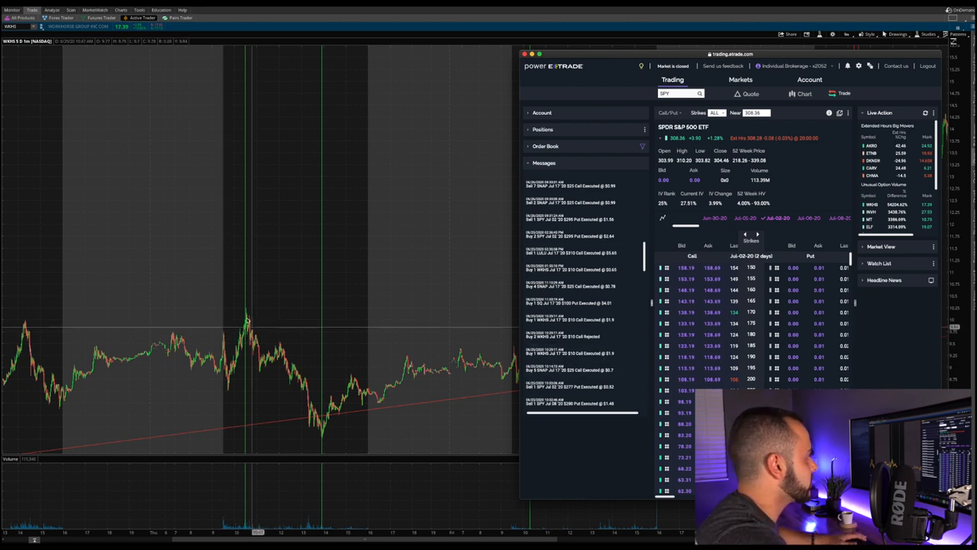
pyautogui.moveTo(248, 321)
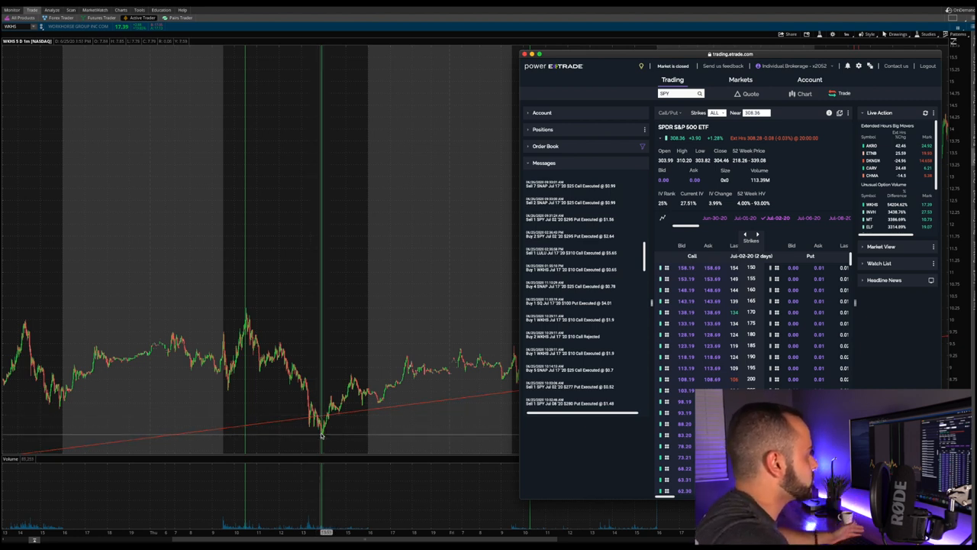
pyautogui.moveTo(325, 434)
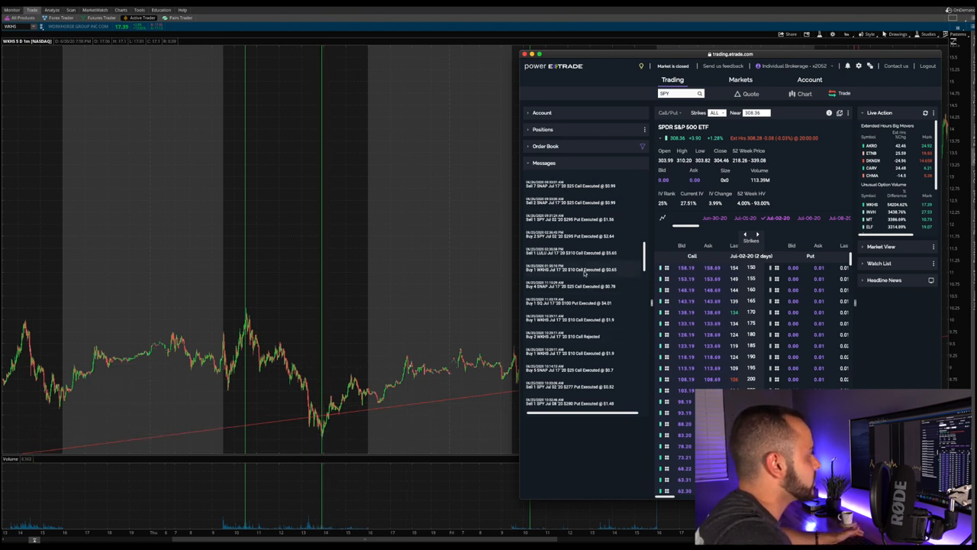
pyautogui.moveTo(584, 275)
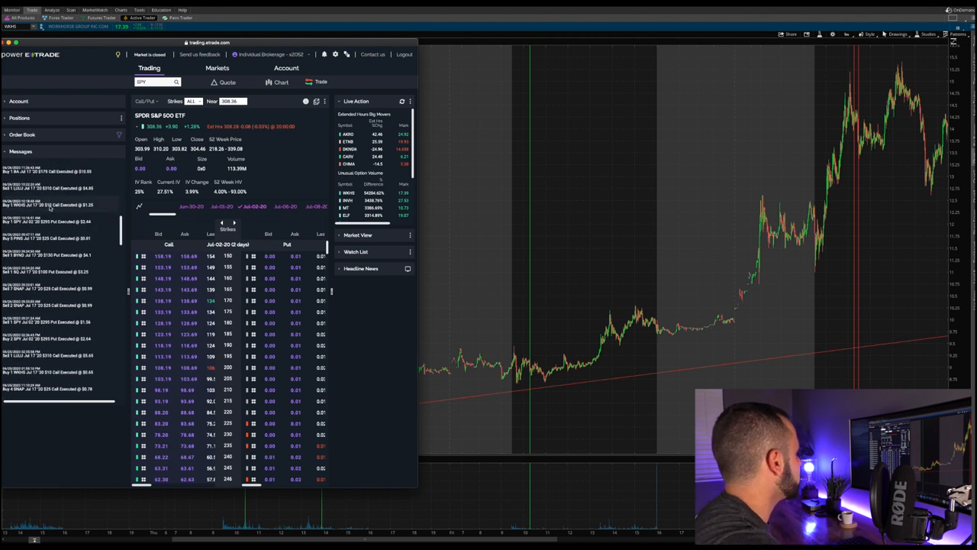
pyautogui.moveTo(65, 210)
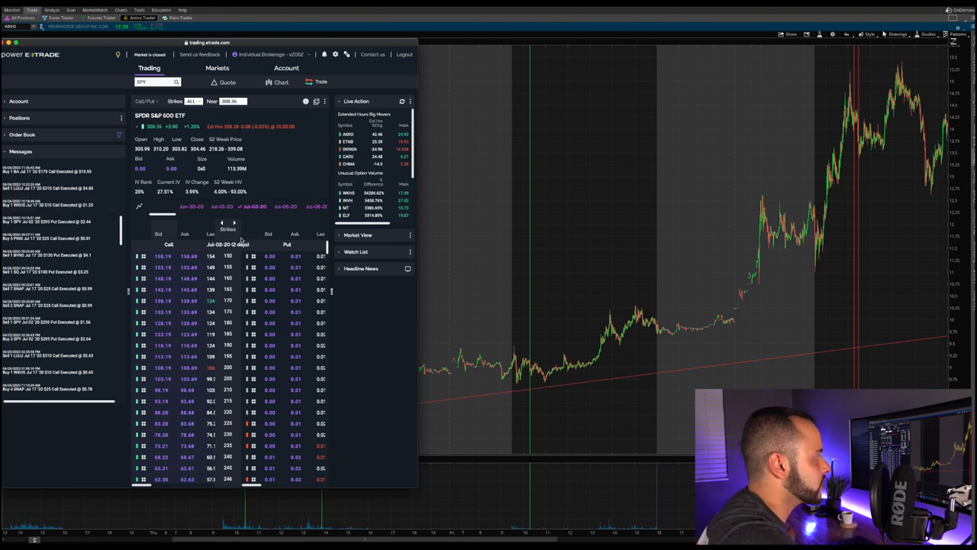
pyautogui.moveTo(530, 365)
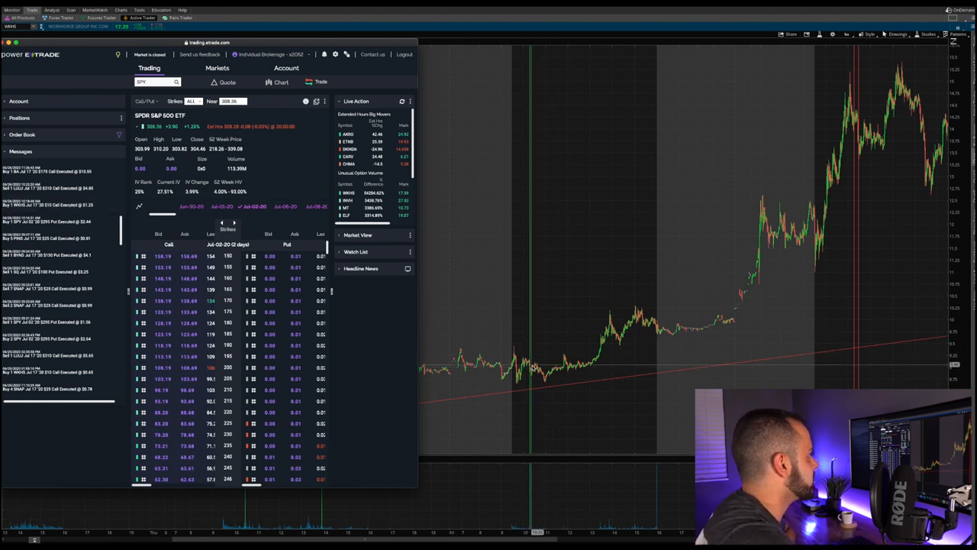
pyautogui.moveTo(542, 359)
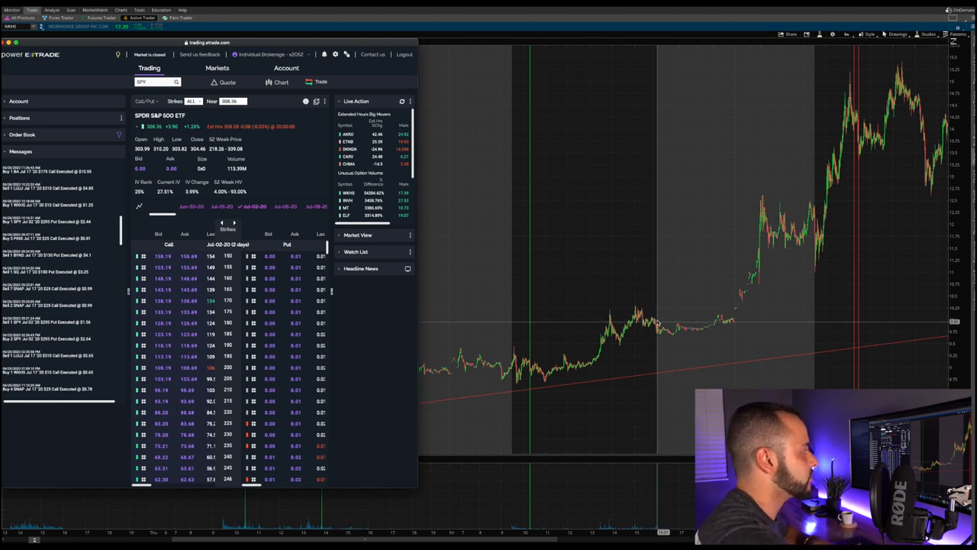
pyautogui.moveTo(658, 323)
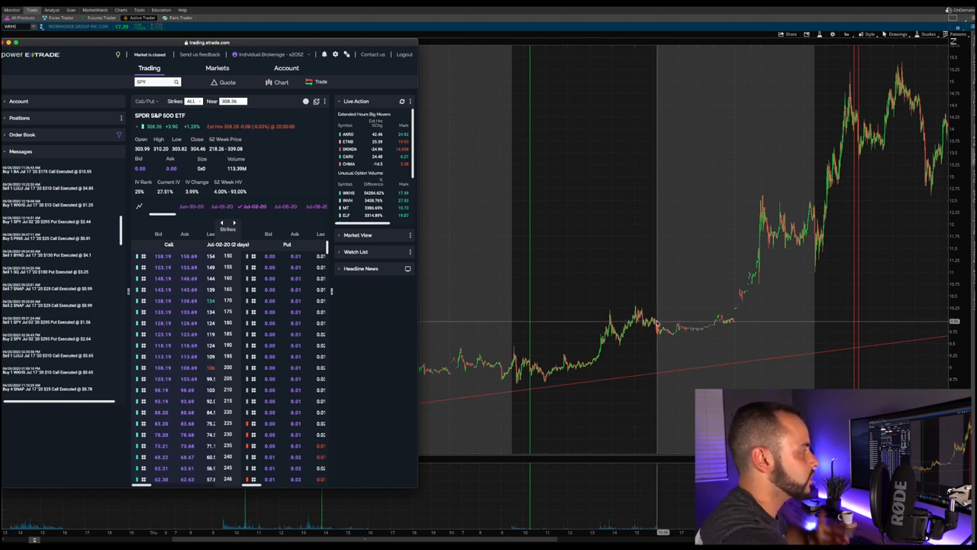
pyautogui.moveTo(658, 323)
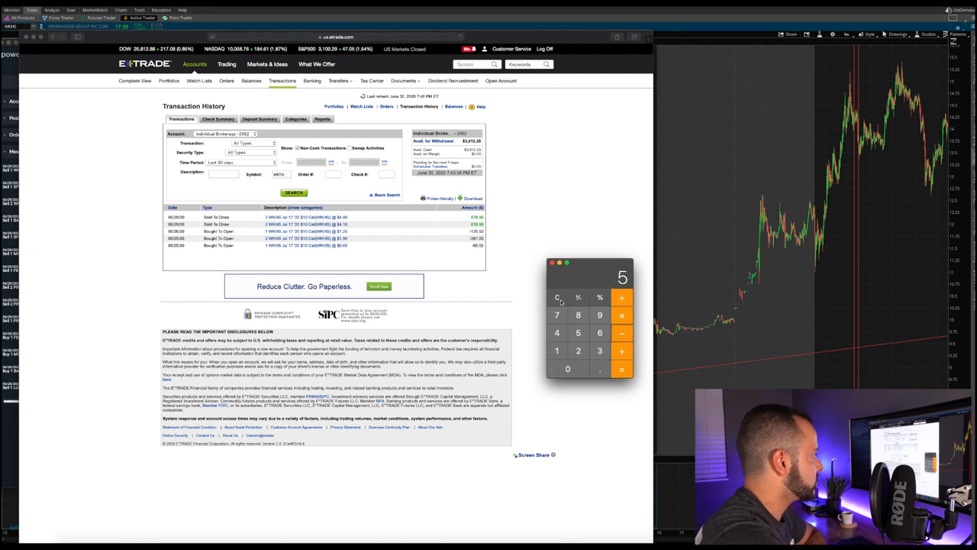
# Step: Add up the WKHS Sold To Close amounts in the Calculator, reaching a total of 1185
pyautogui.click(600, 333)
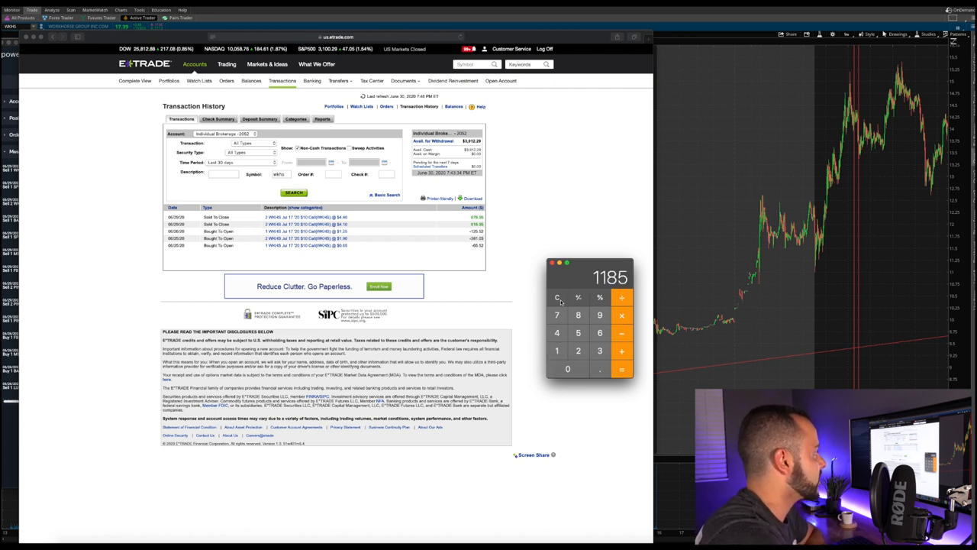